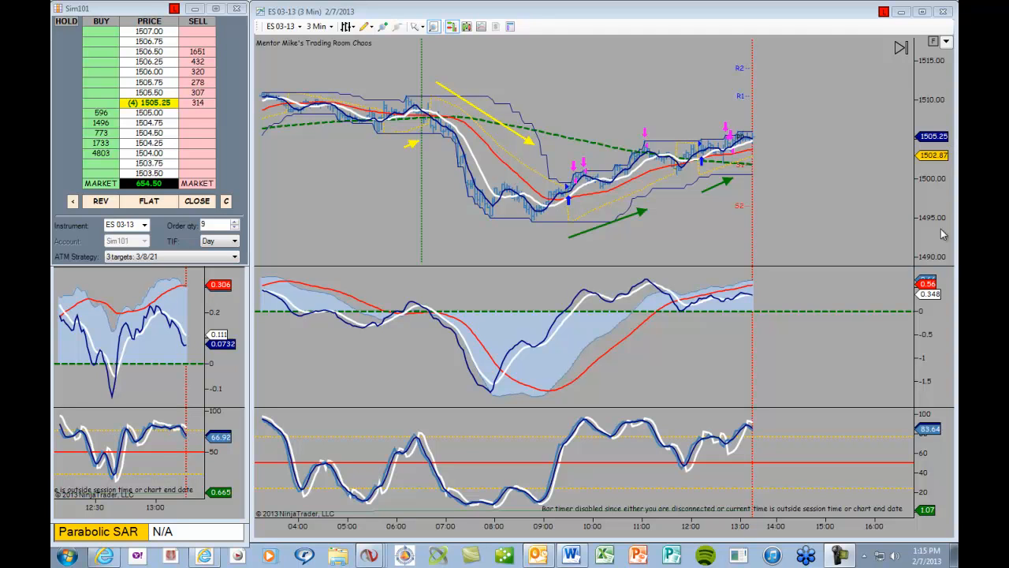
mouse_move(915, 9)
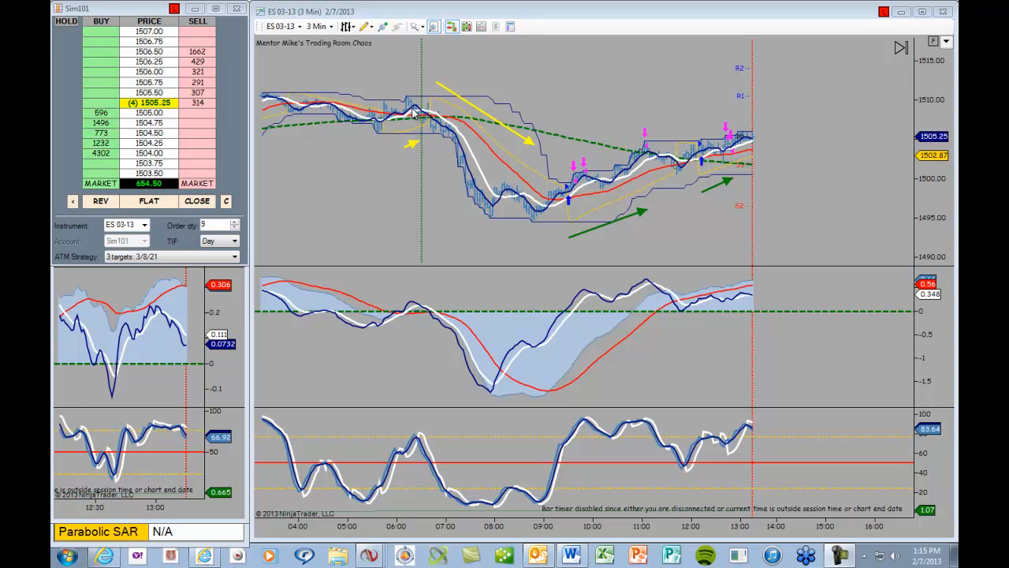
mouse_move(536, 156)
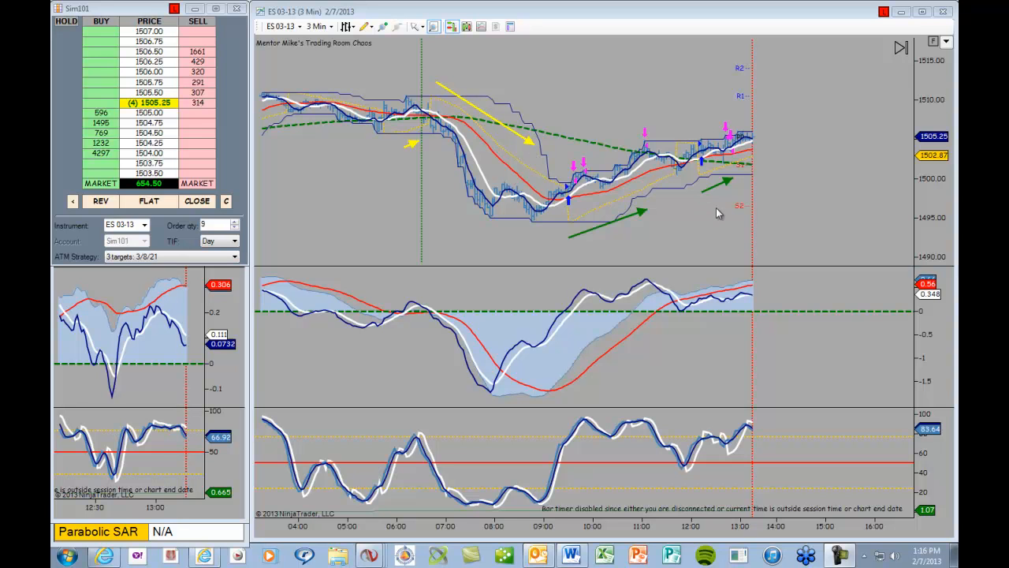
mouse_move(627, 218)
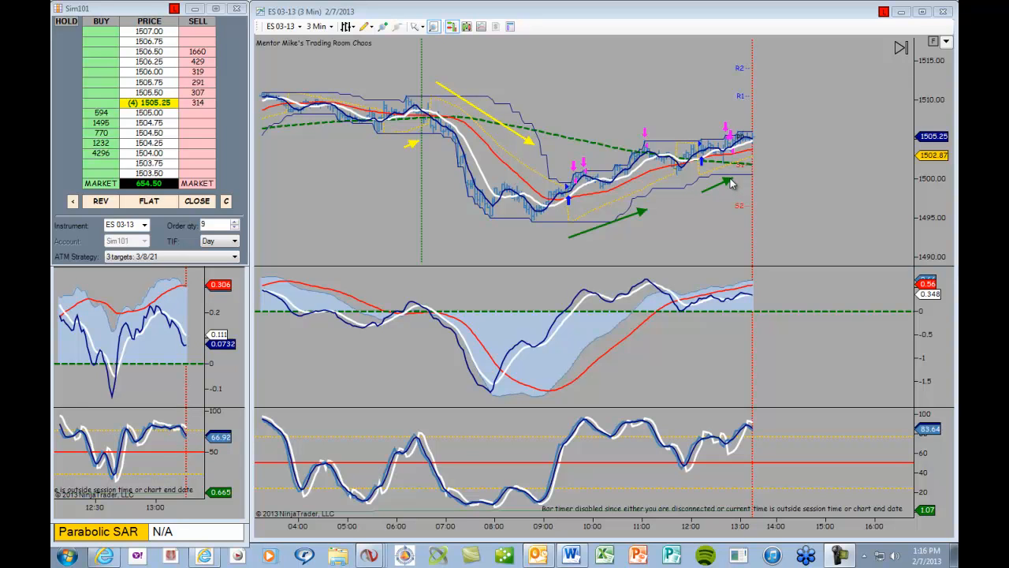
mouse_move(735, 195)
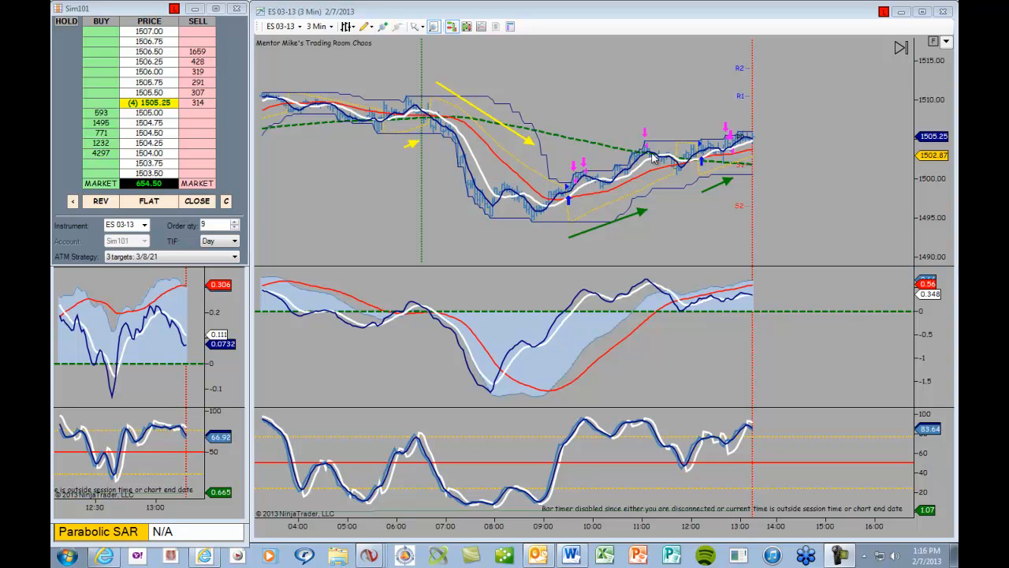
mouse_move(701, 246)
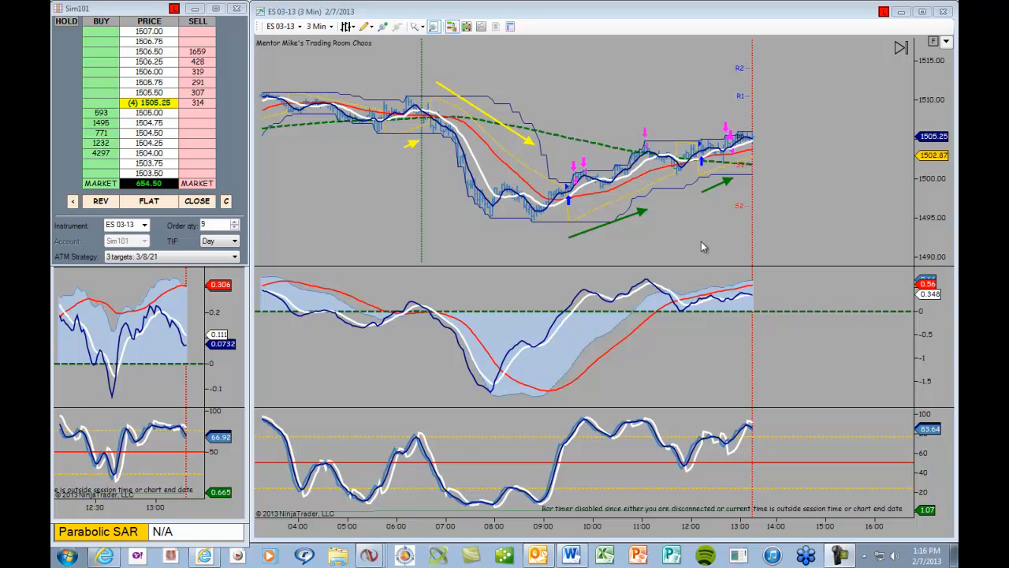
mouse_move(711, 240)
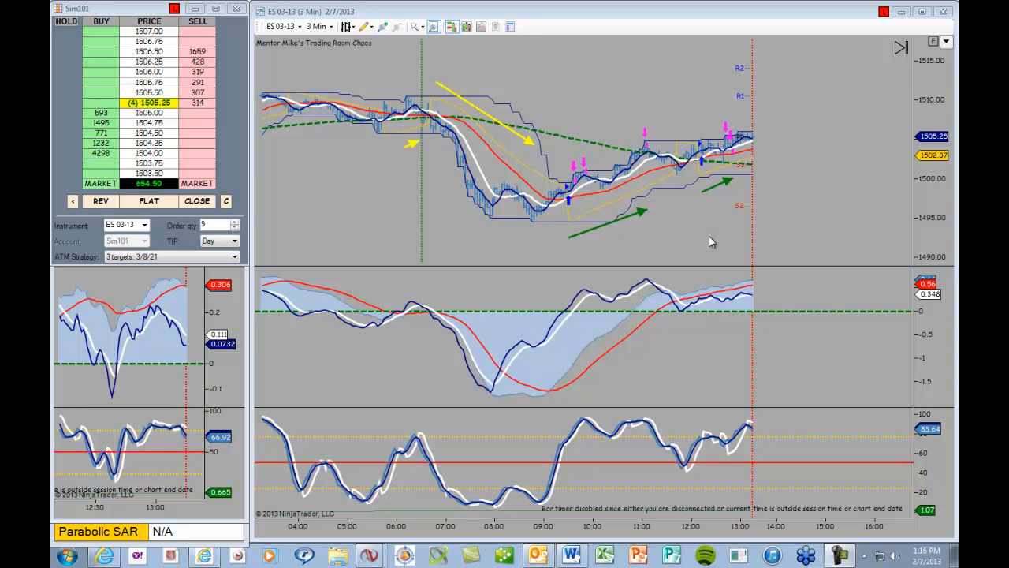
mouse_move(726, 237)
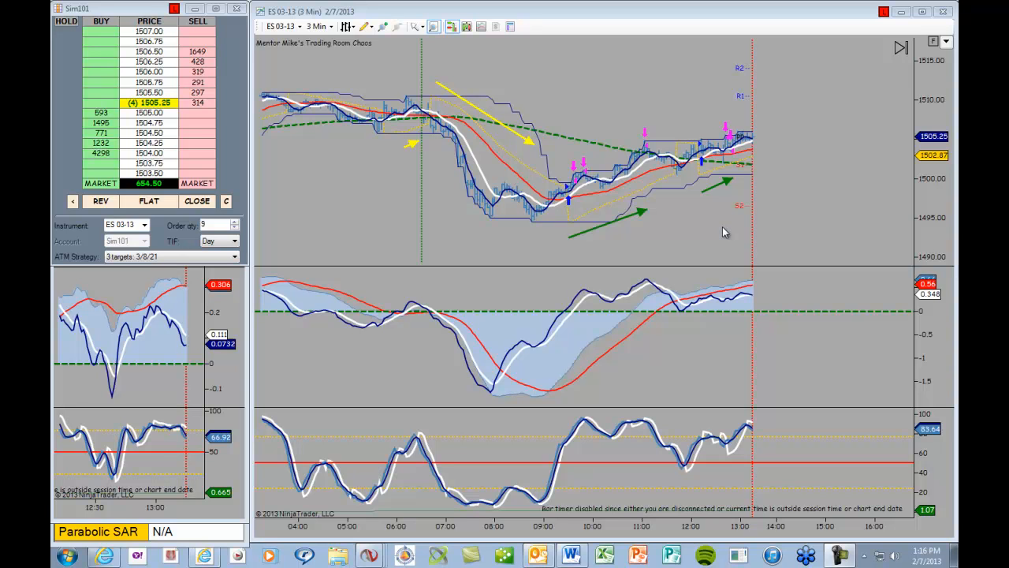
mouse_move(716, 232)
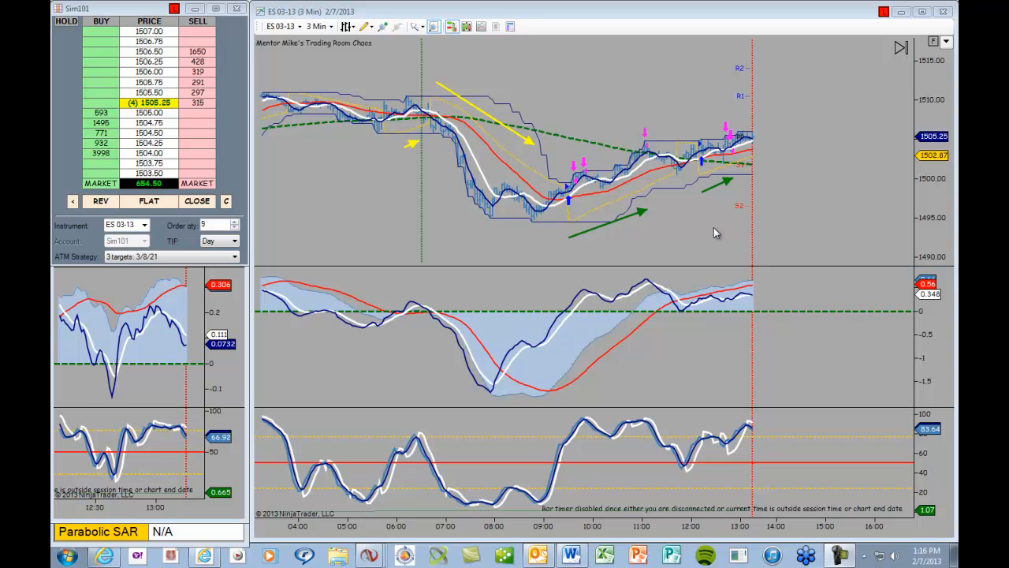